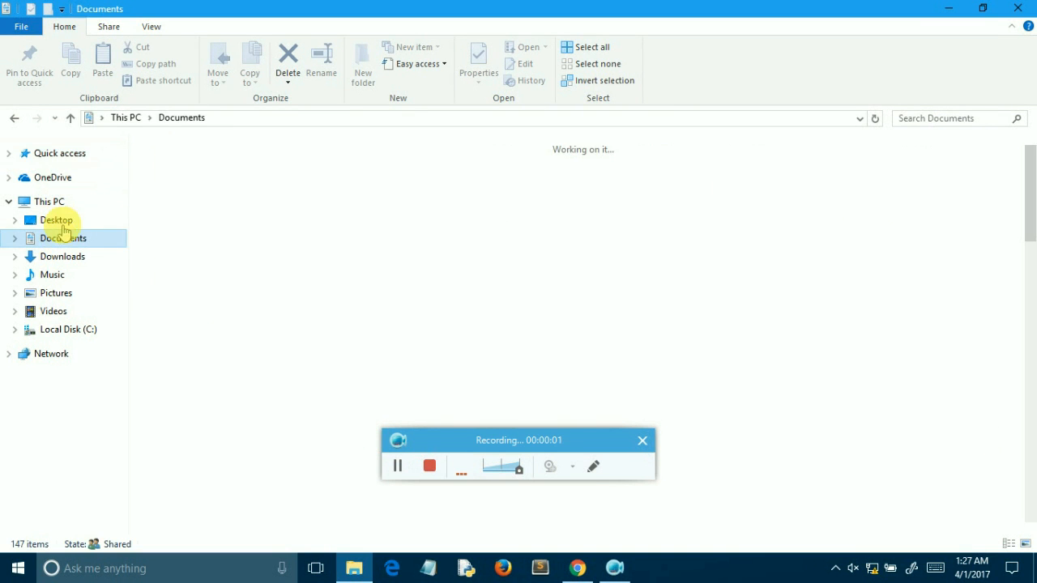
# Try opening the Rainmeter folder in Documents and accept the permanent-access prompt
pyautogui.click(63, 237)
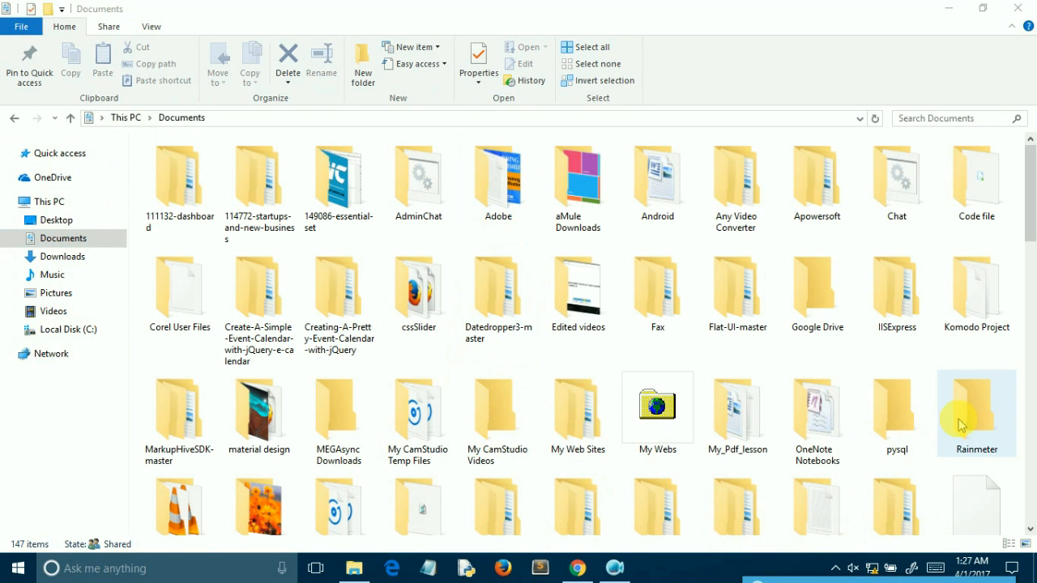
pyautogui.doubleClick(976, 409)
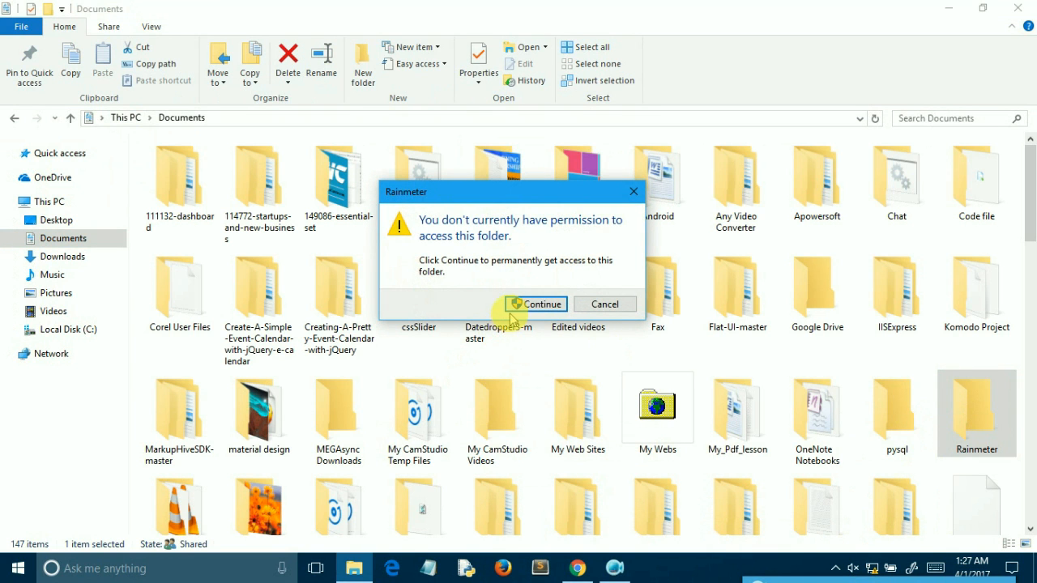
pyautogui.click(536, 304)
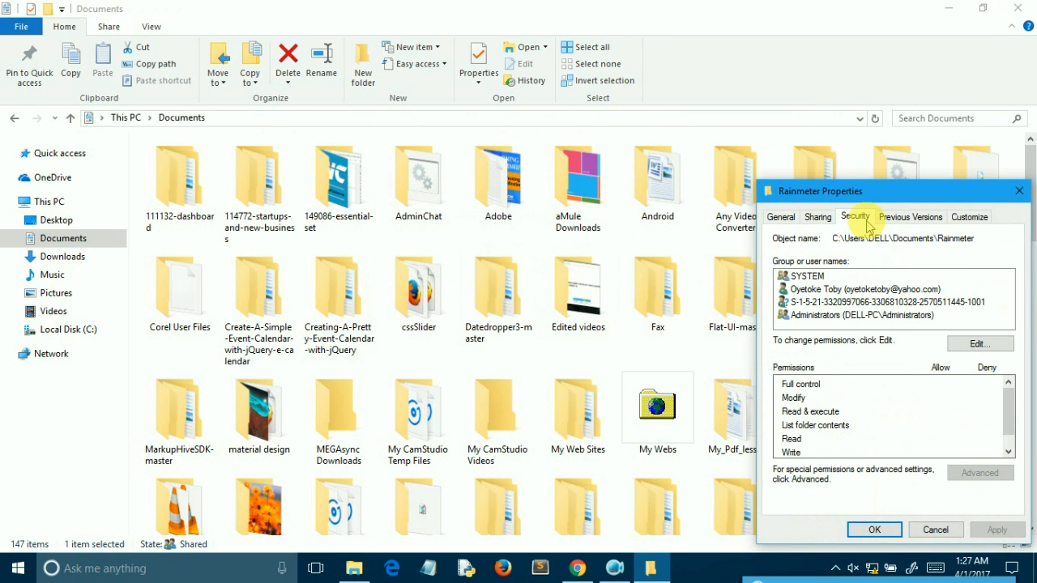
# View SYSTEM's permissions on Rainmeter's Security tab and open the editable permissions window
pyautogui.click(806, 275)
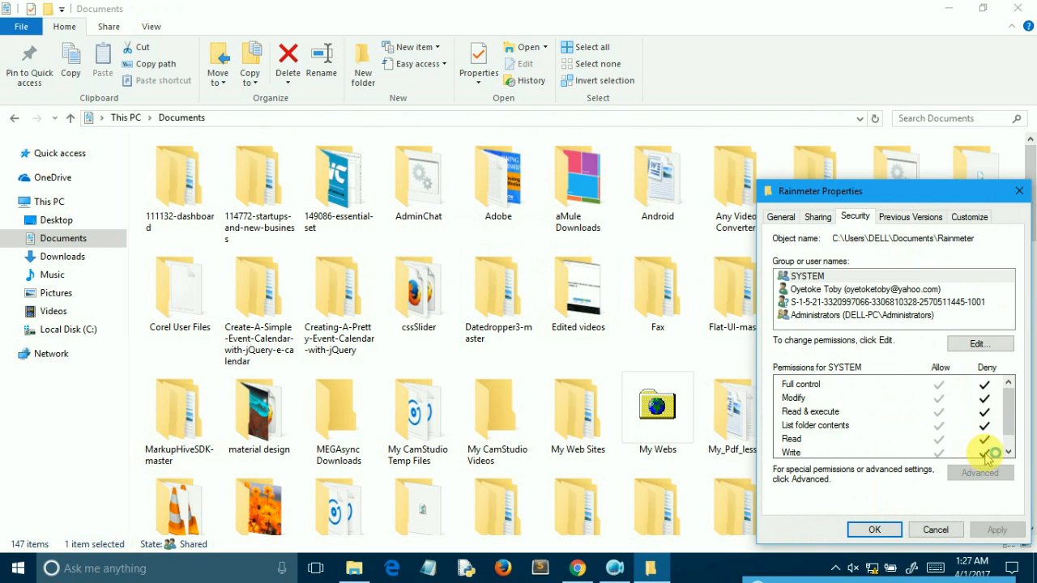
pyautogui.click(864, 289)
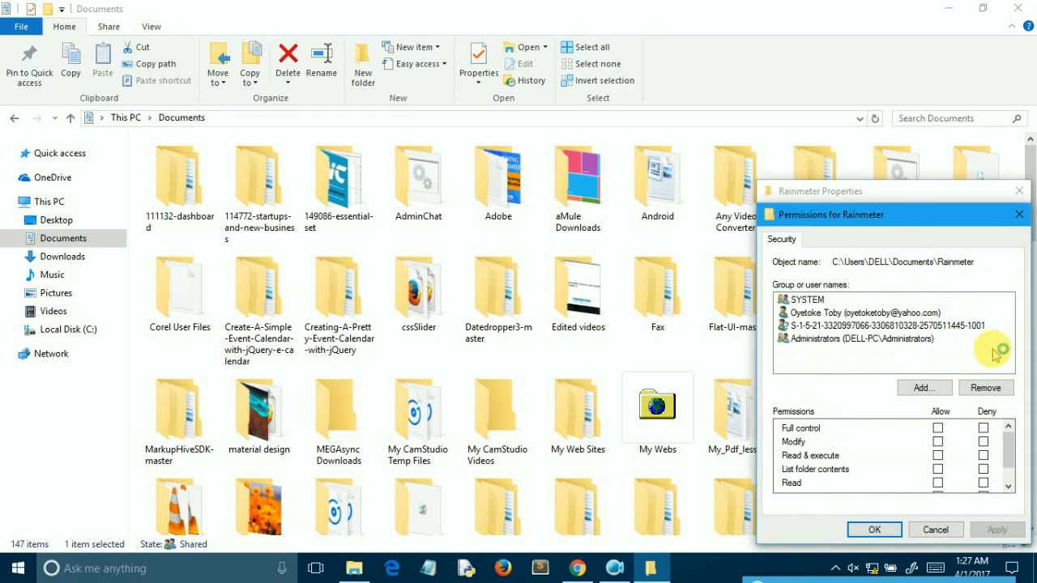
# Uncheck SYSTEM's Deny boxes on Rainmeter, checking HomeUsers along the way, and save
pyautogui.click(807, 299)
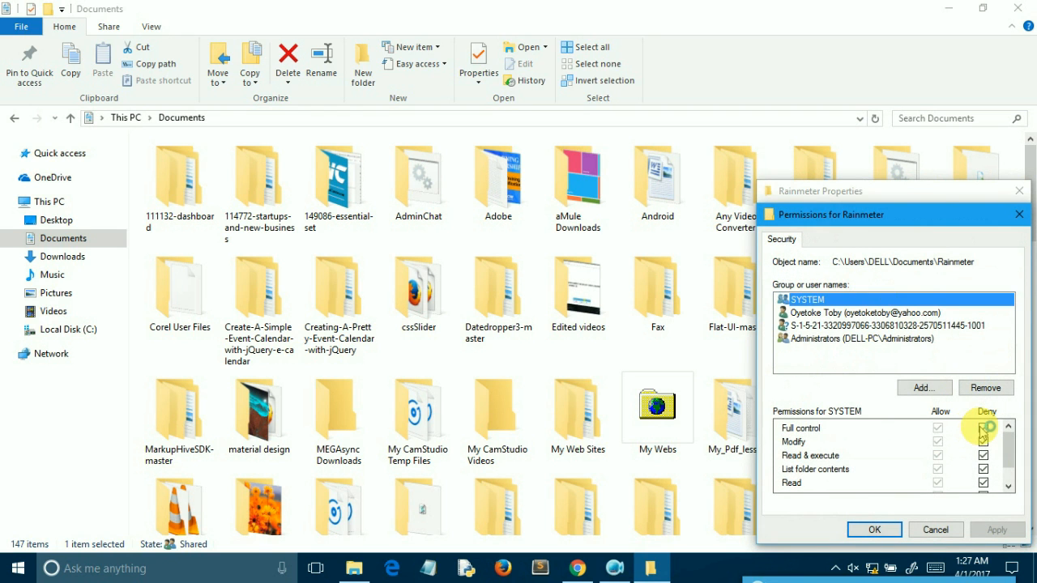
pyautogui.click(983, 428)
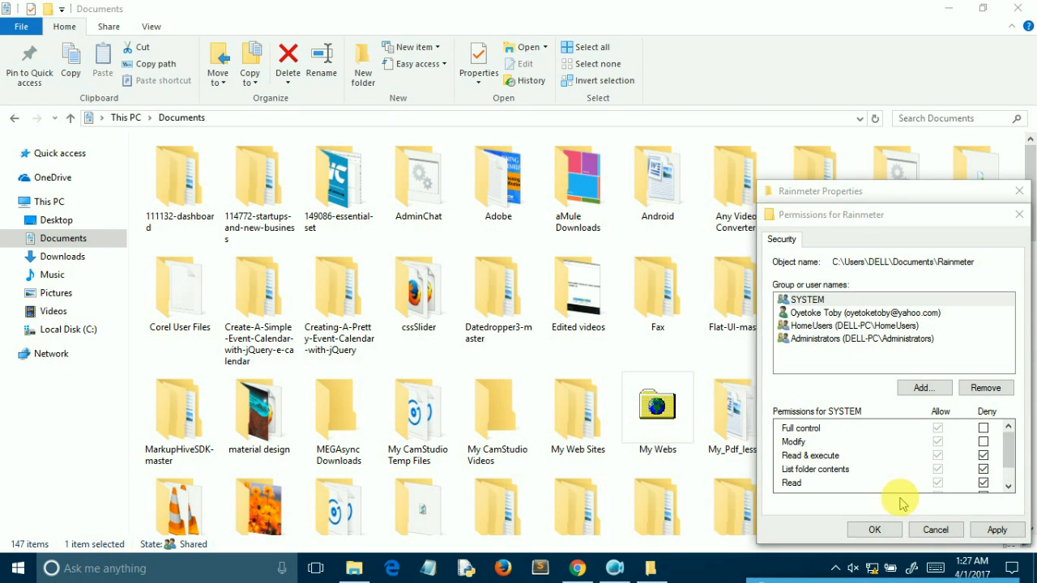
pyautogui.click(851, 324)
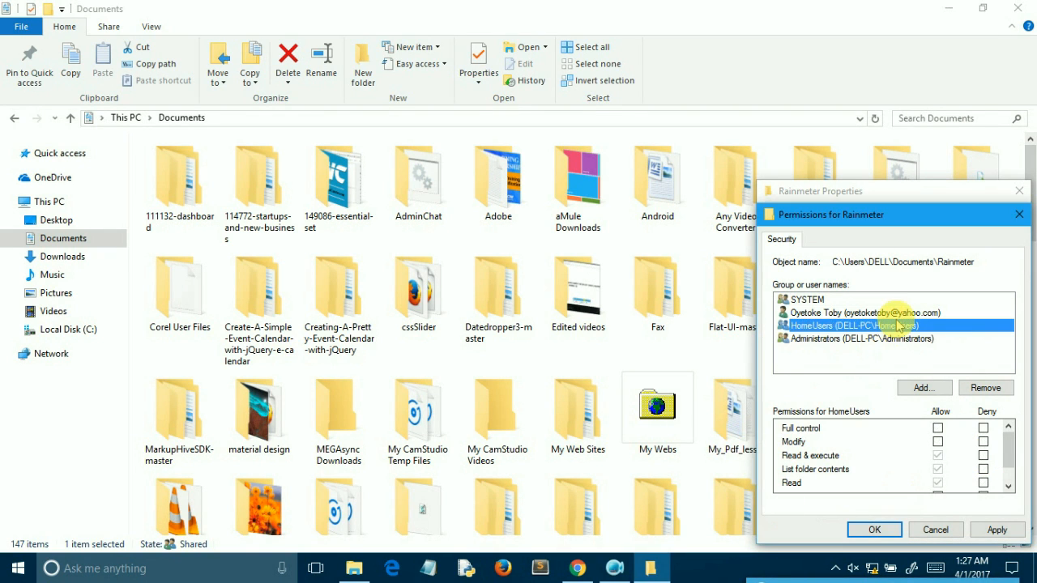
pyautogui.click(810, 299)
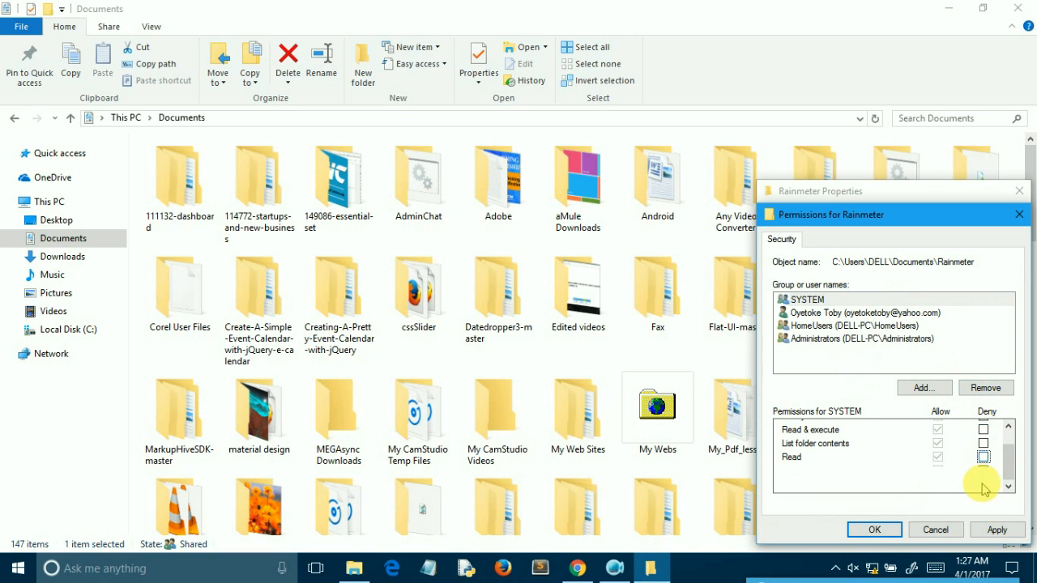
pyautogui.click(858, 313)
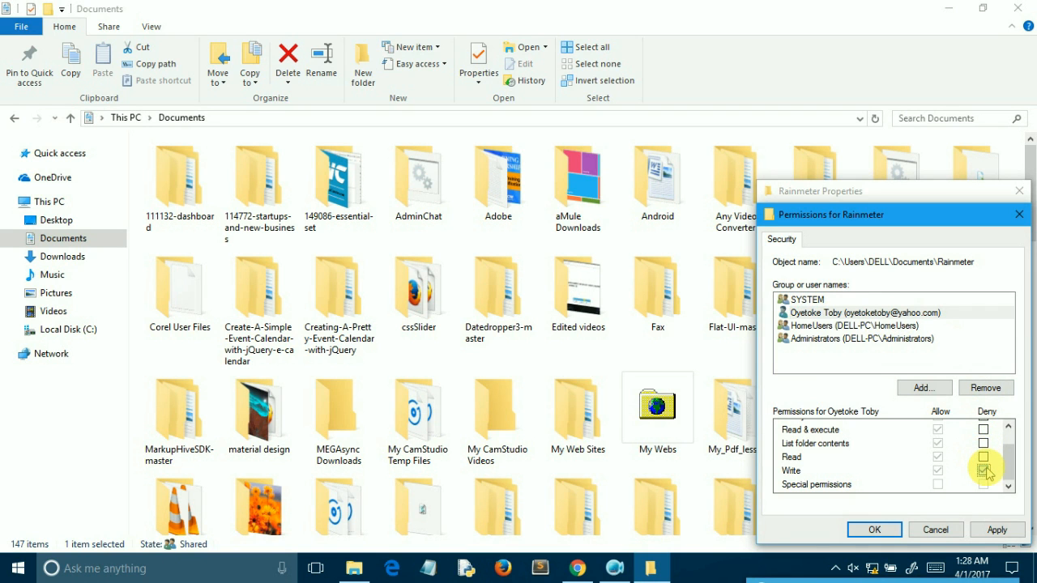
pyautogui.scroll(3)
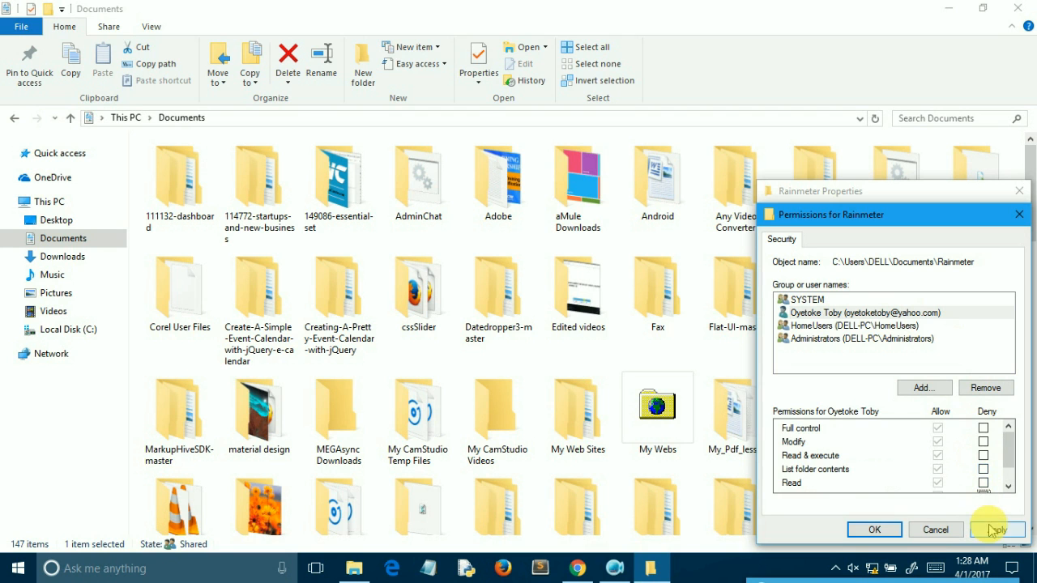
pyautogui.click(996, 529)
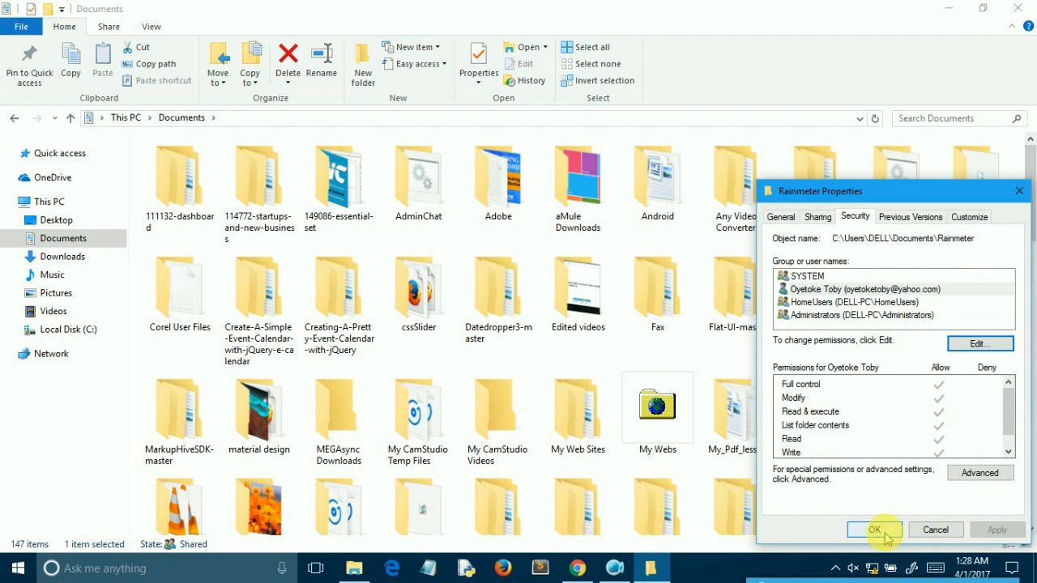
# Close Rainmeter's properties, try opening pysql and accepting access, then right-click pysql
pyautogui.click(873, 529)
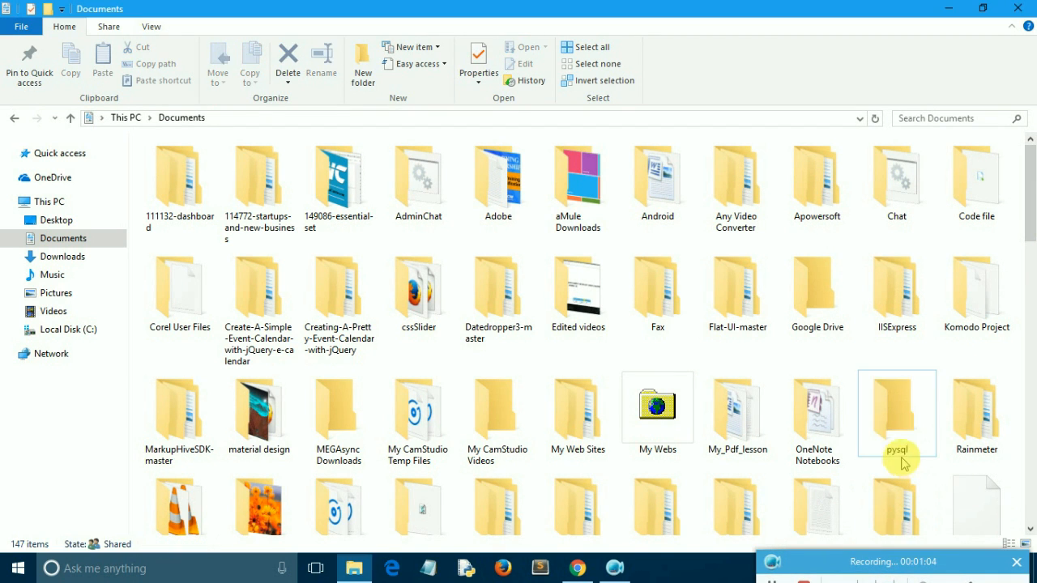
pyautogui.doubleClick(896, 409)
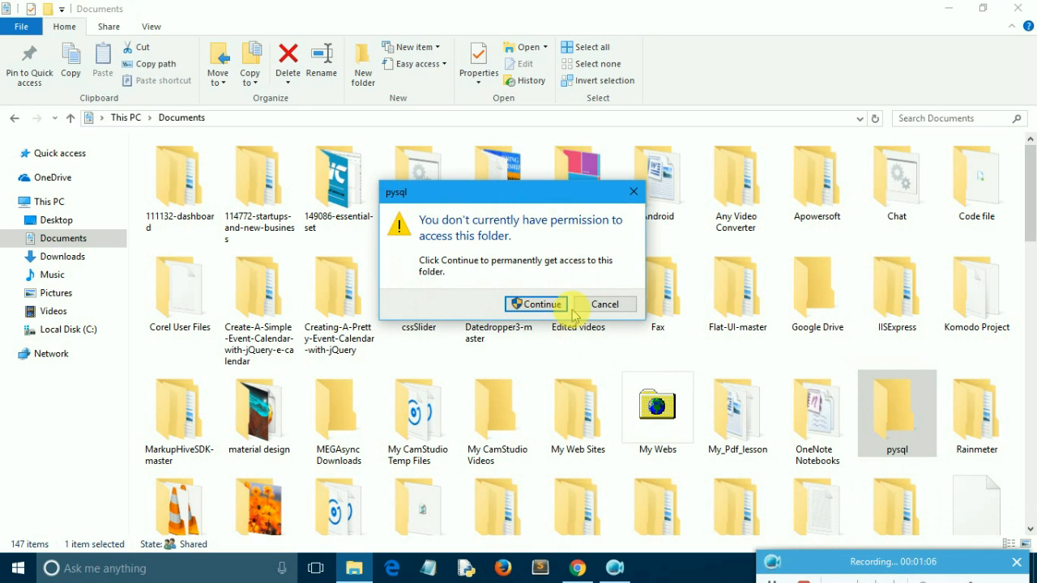
pyautogui.click(534, 304)
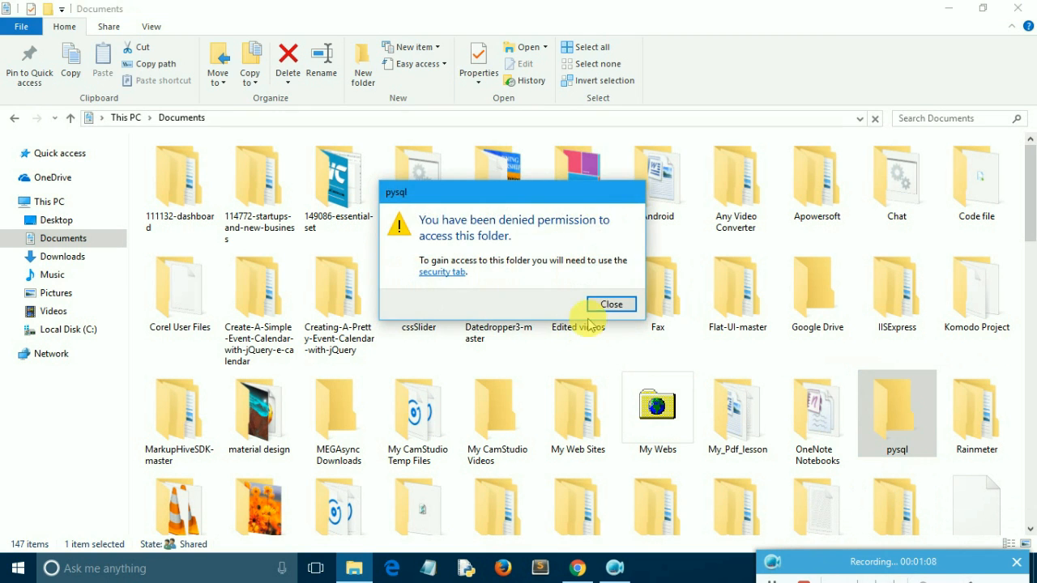
pyautogui.rightClick(897, 425)
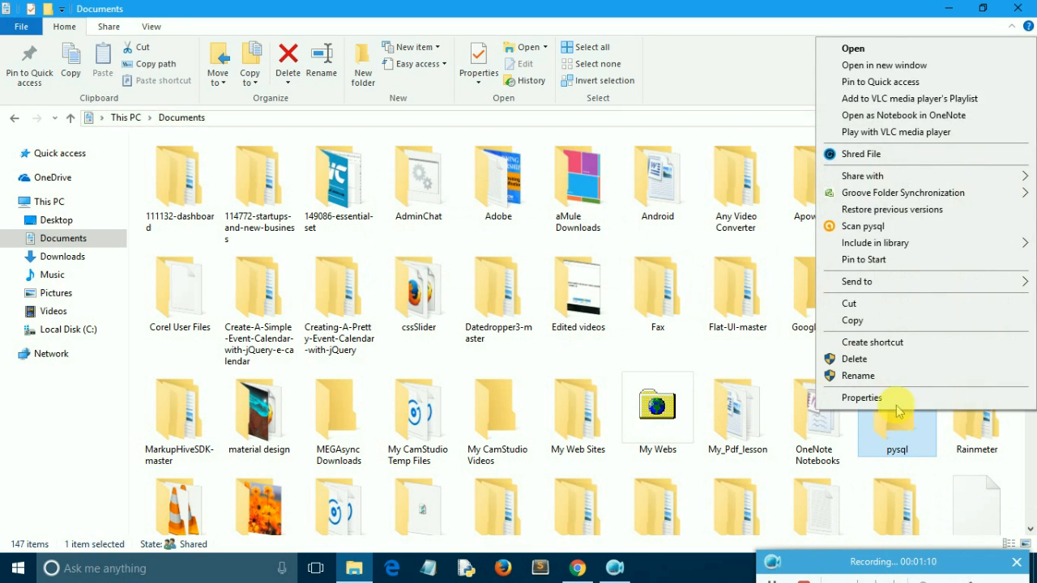
# Open pysql's Properties, switch to Security, and open Advanced security settings
pyautogui.click(861, 397)
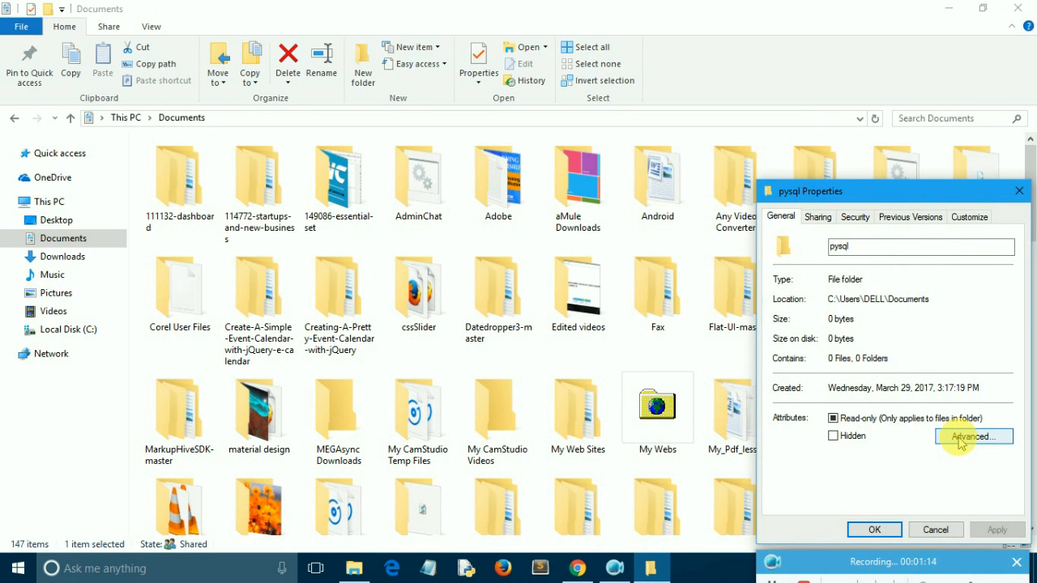
pyautogui.click(855, 217)
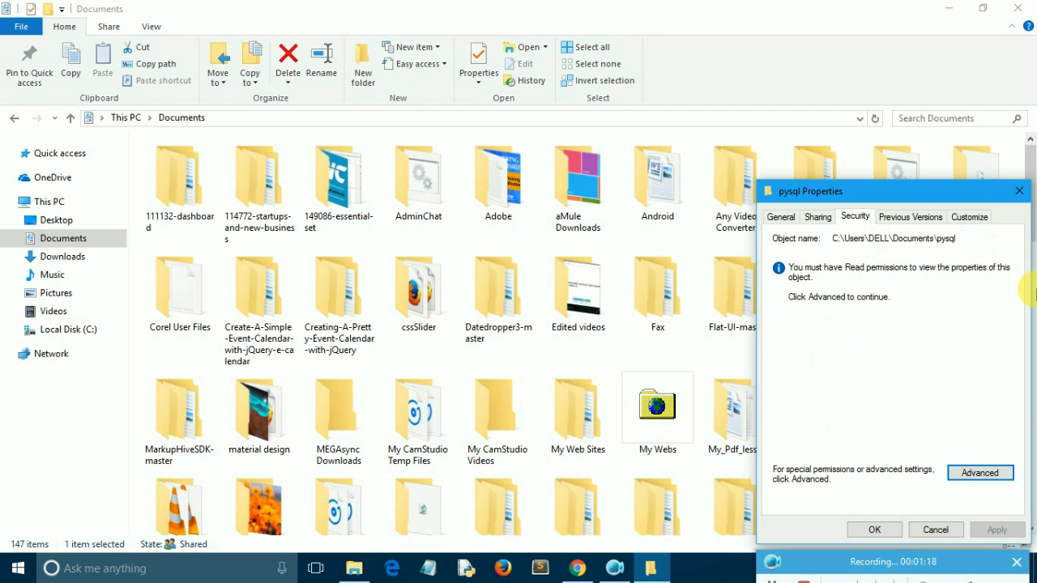
pyautogui.moveTo(980, 472)
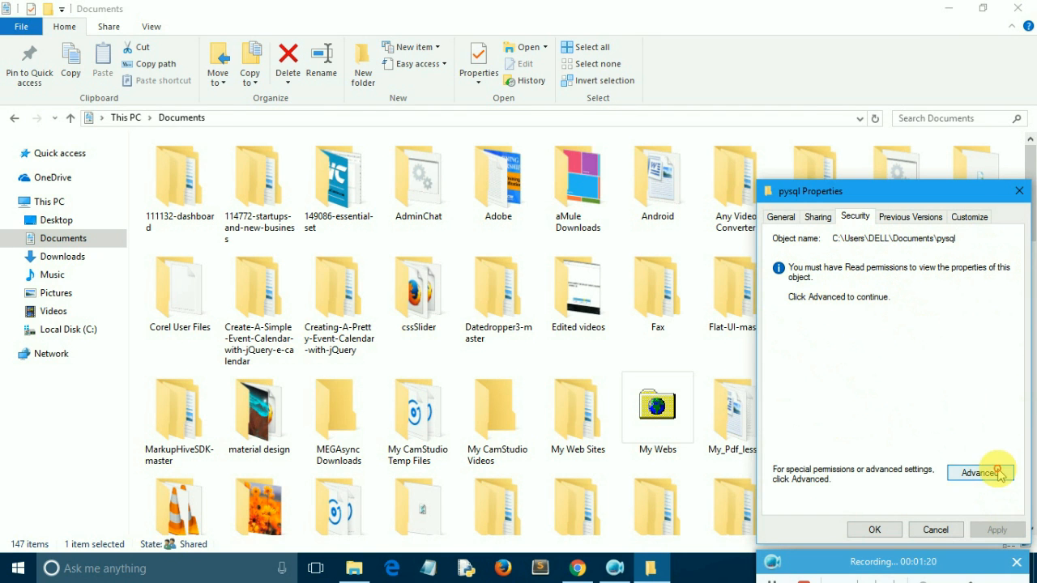
pyautogui.click(980, 473)
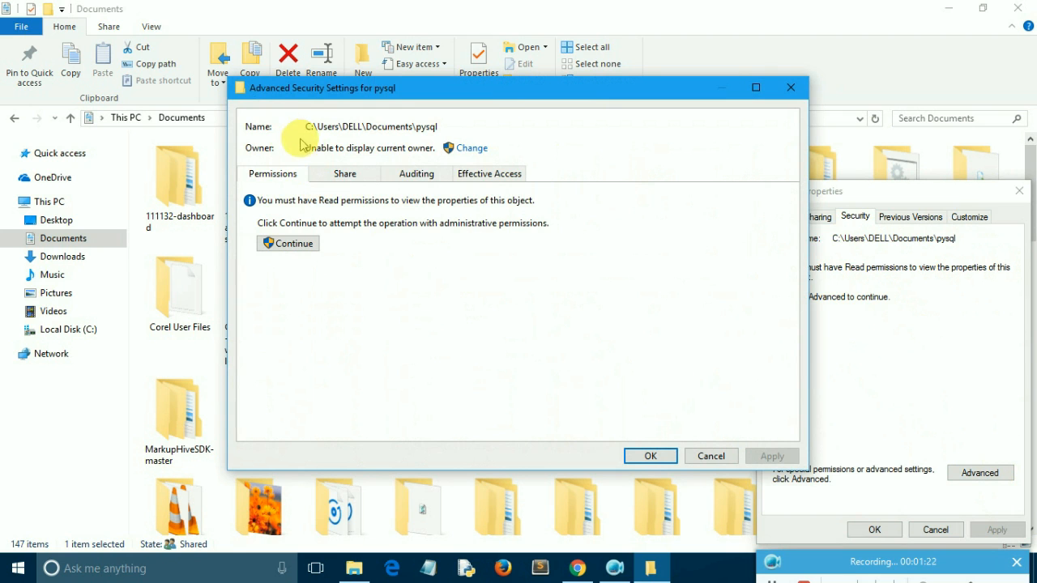
pyautogui.moveTo(433, 148)
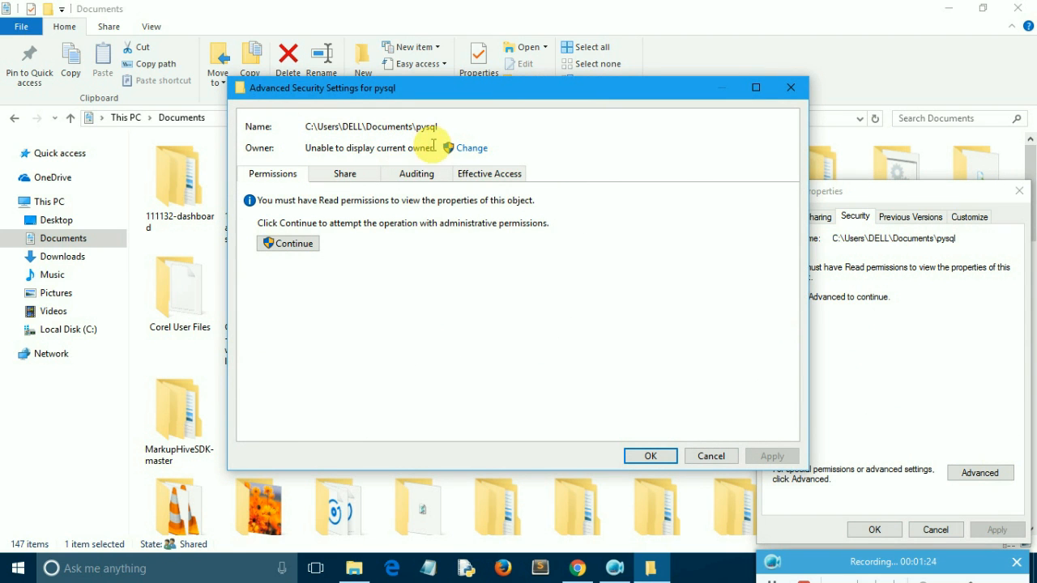
# Set pysql's owner to Administrator, verifying the name with Check Names
pyautogui.click(472, 147)
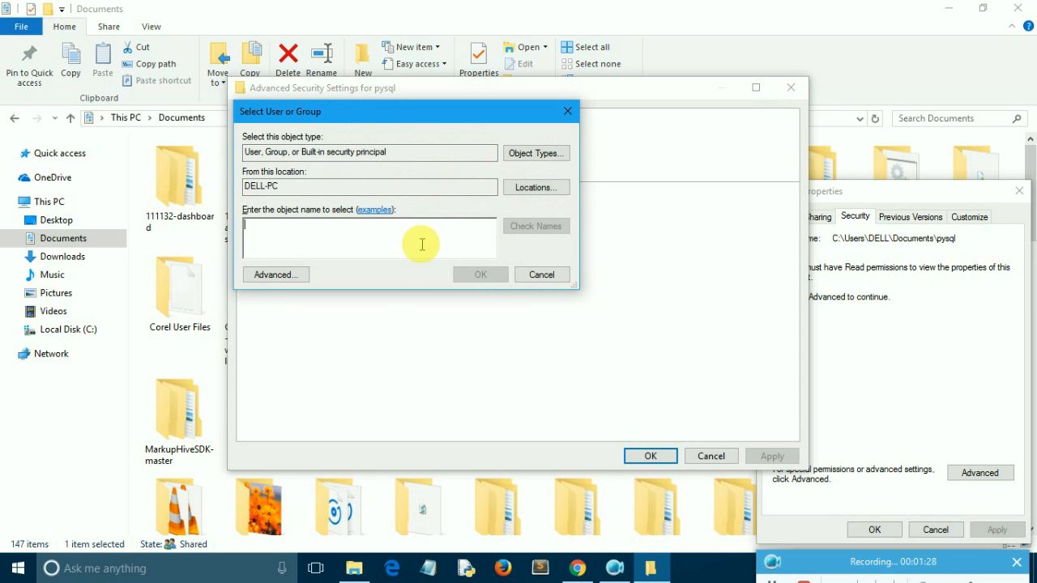
pyautogui.write('Administrator')
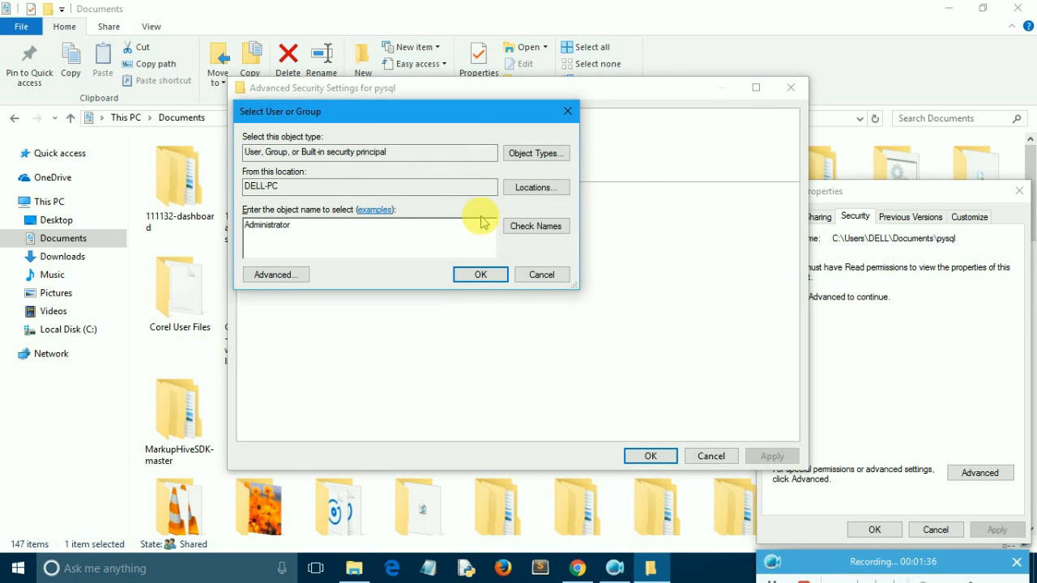
pyautogui.click(536, 226)
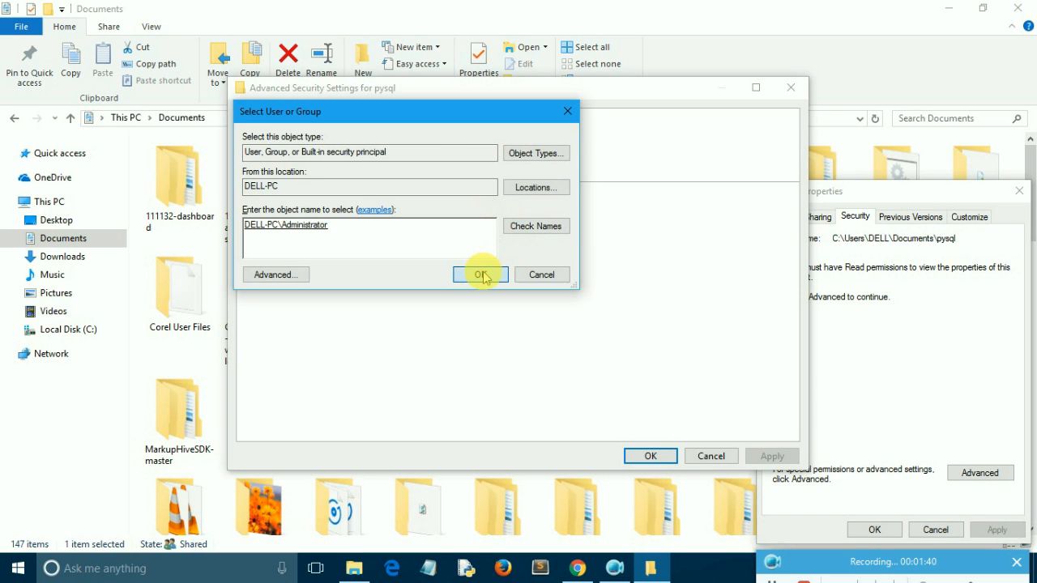
pyautogui.click(480, 274)
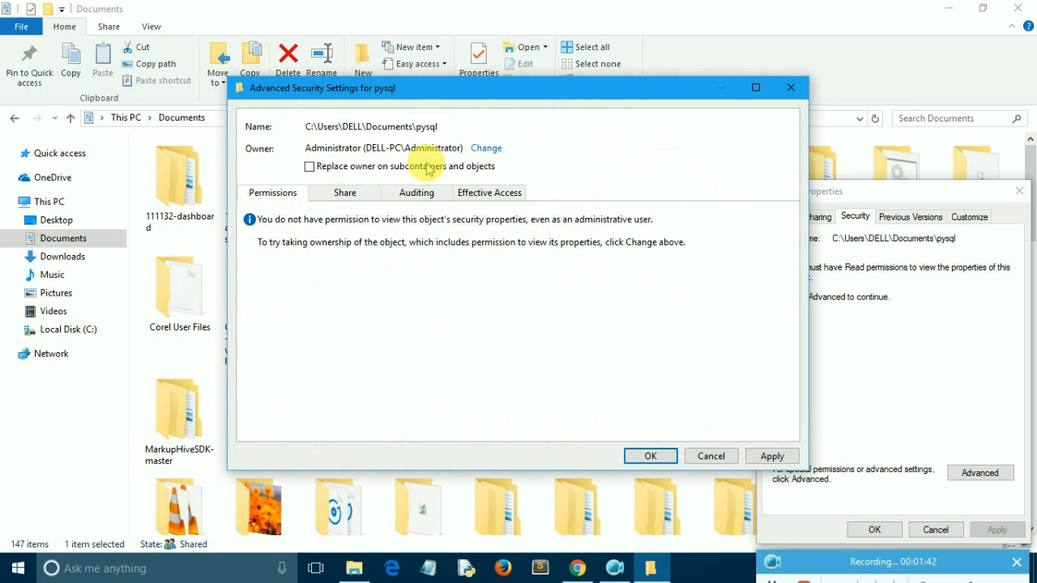
# Replace the owner on all subcontainers, accept Full Control, dismiss Access denied, and retry
pyautogui.click(310, 166)
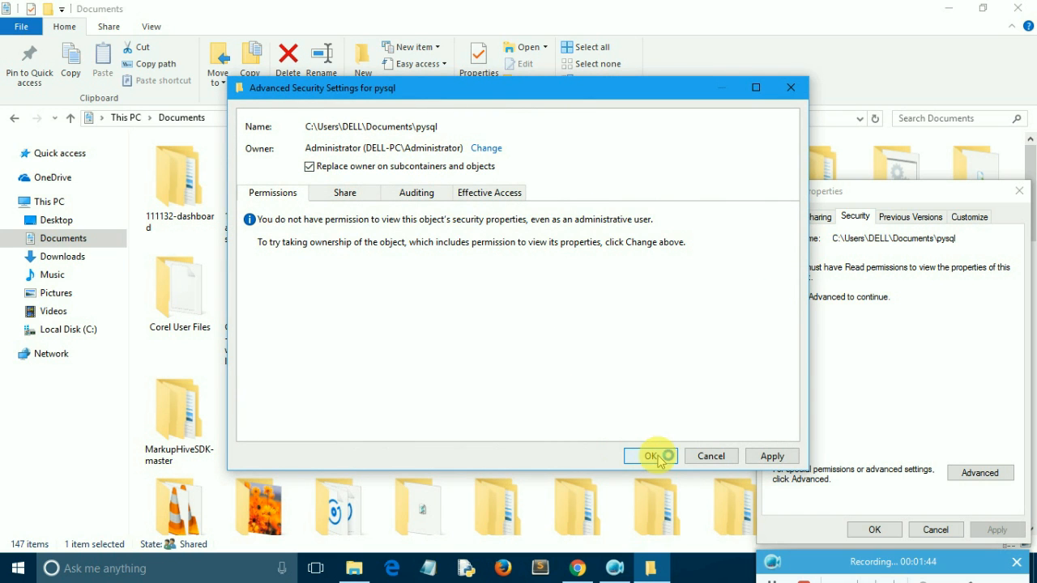
pyautogui.click(651, 456)
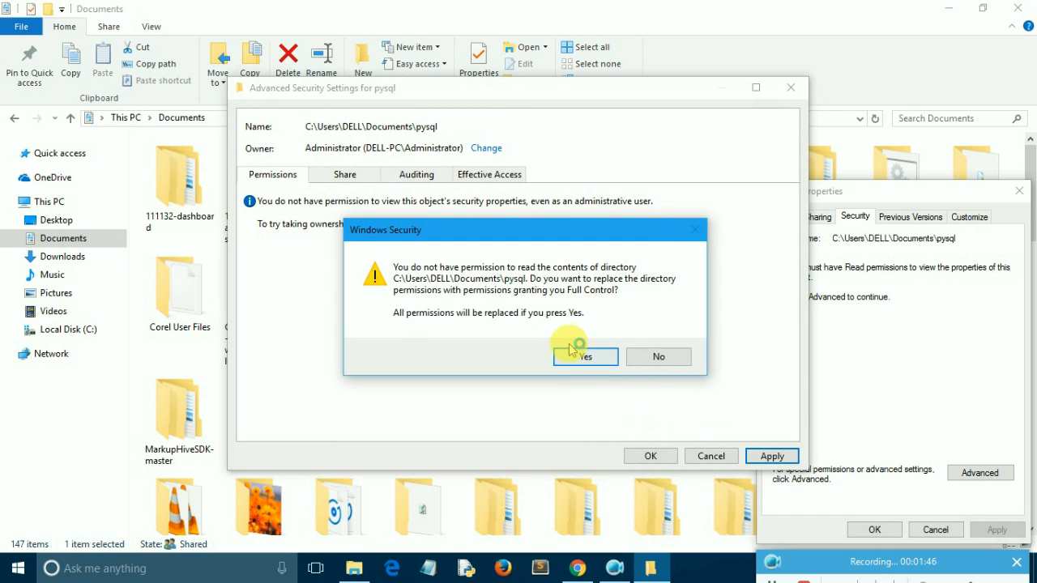
pyautogui.click(584, 356)
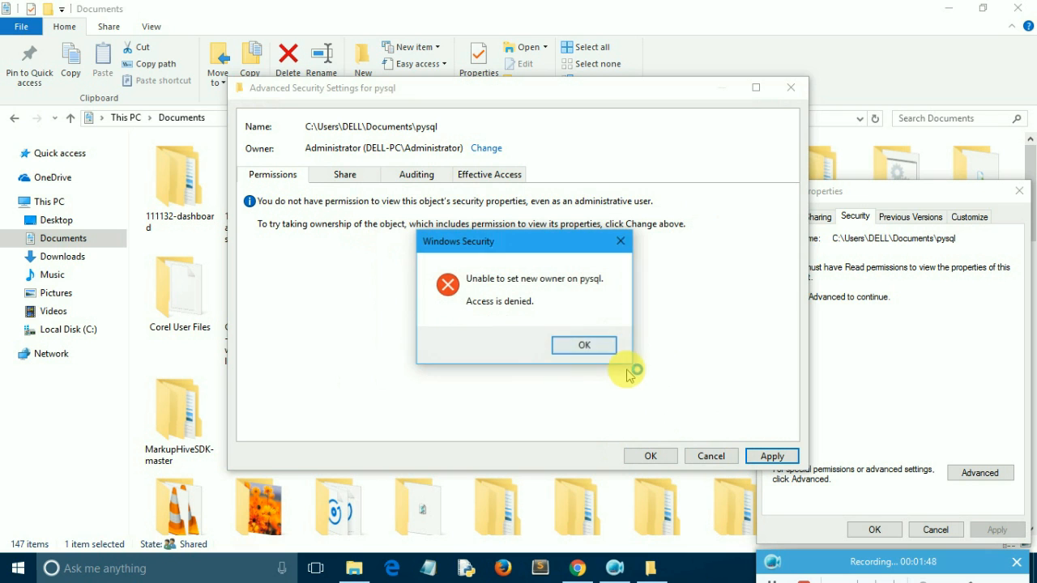
pyautogui.click(583, 345)
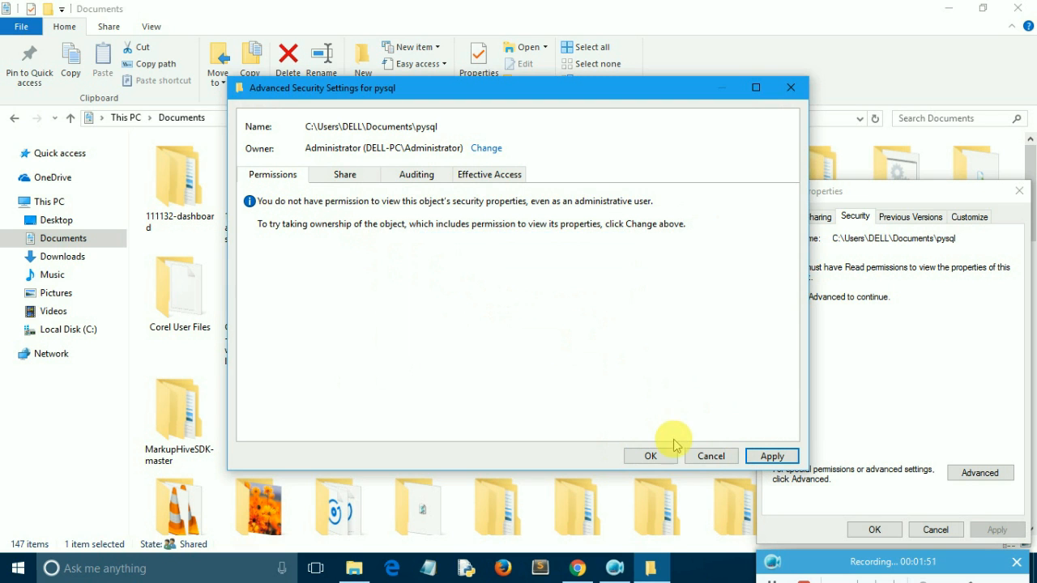
pyautogui.click(650, 455)
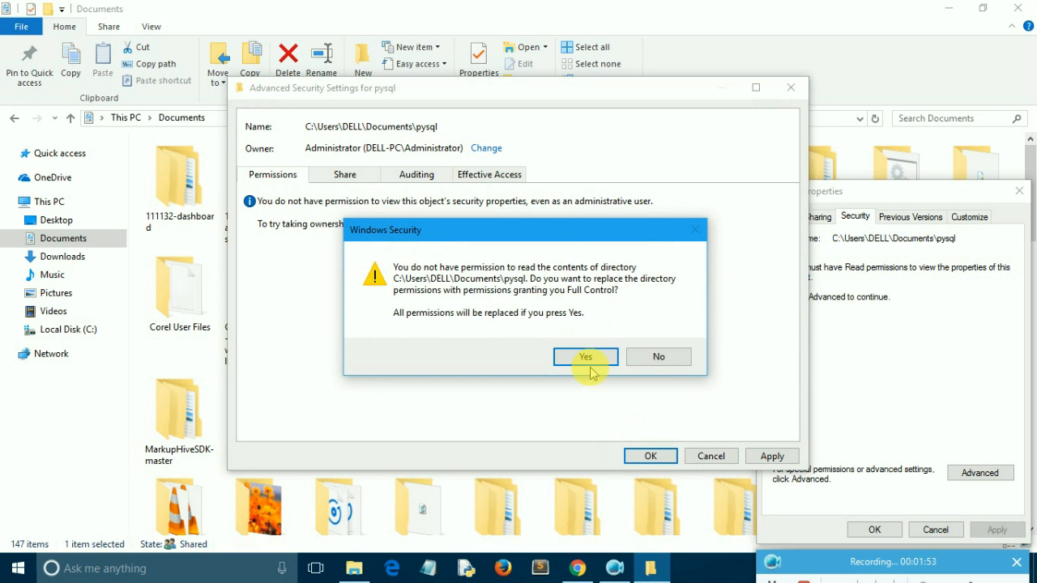
pyautogui.click(584, 356)
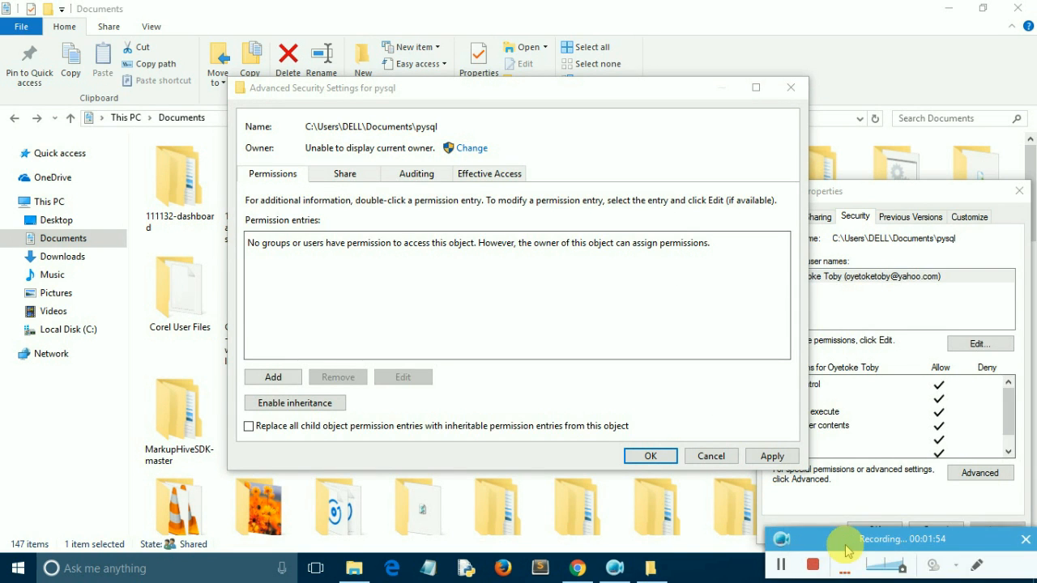
pyautogui.moveTo(407, 168)
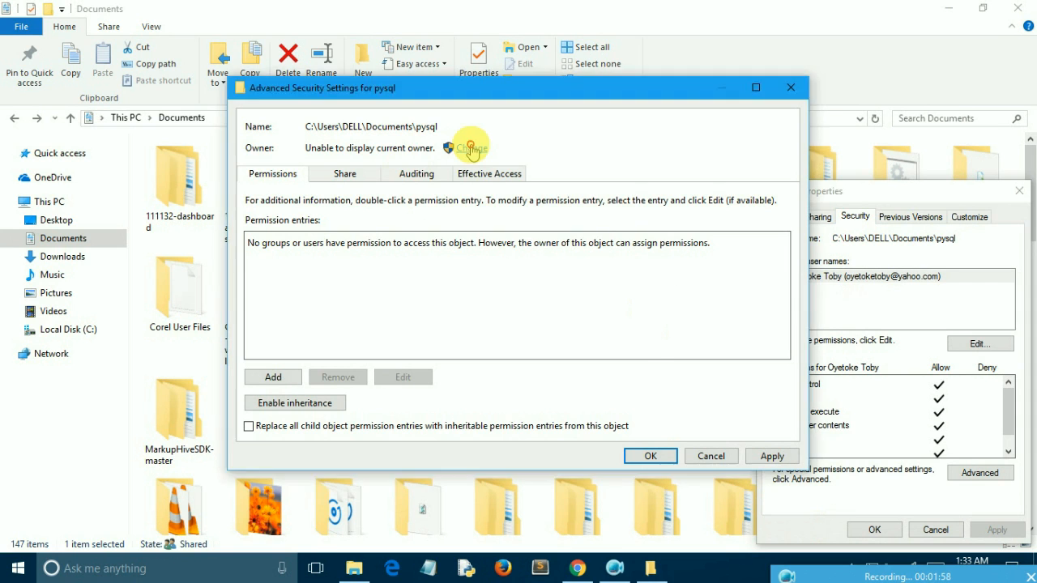
# Change pysql's owner to the user's own account, dismissing the save-changes prompt
pyautogui.click(468, 148)
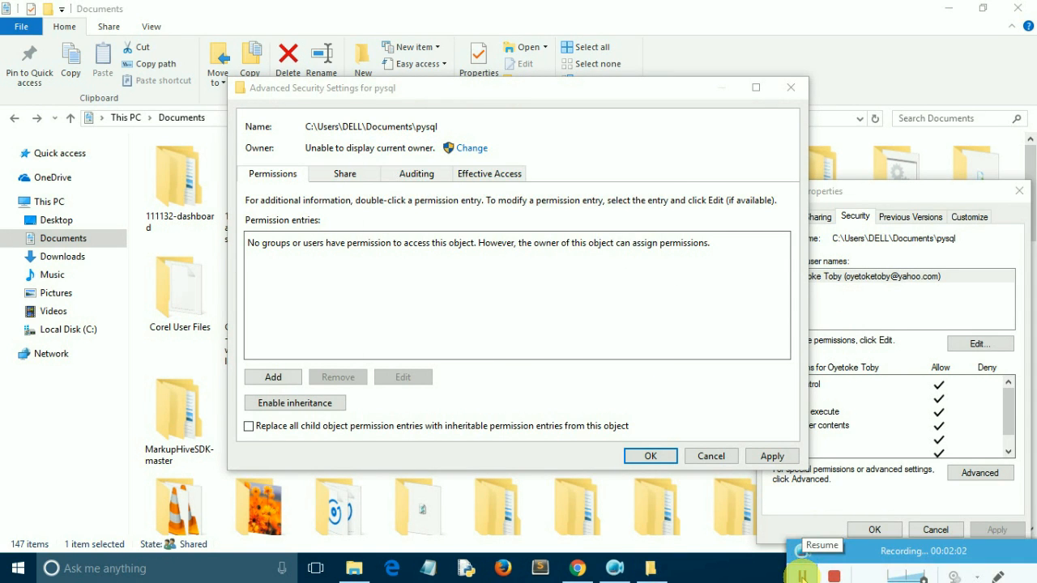
pyautogui.moveTo(519, 118)
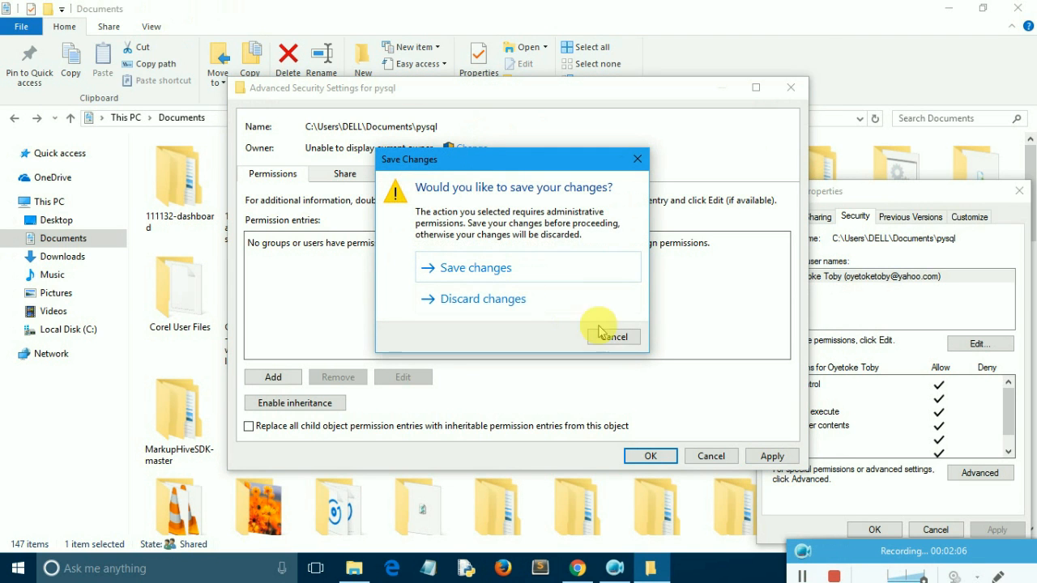
pyautogui.click(482, 299)
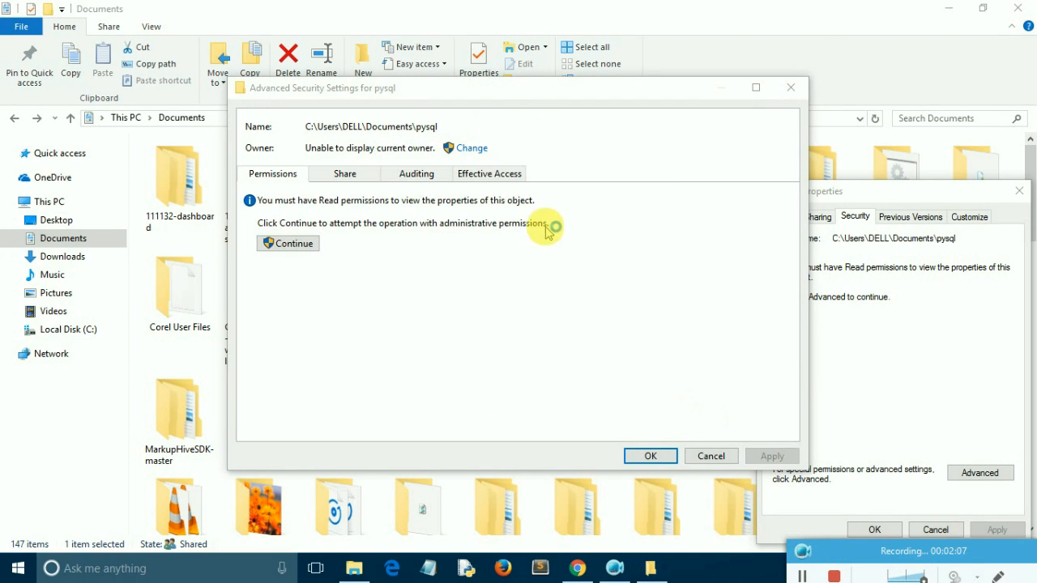
pyautogui.click(472, 148)
pyautogui.write('D')
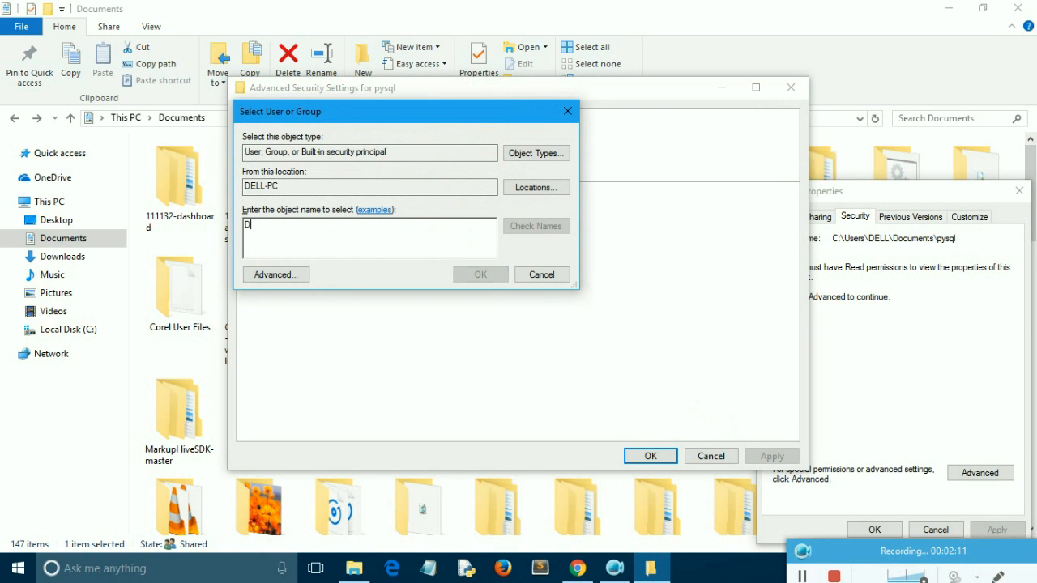
pyautogui.write('ELL')
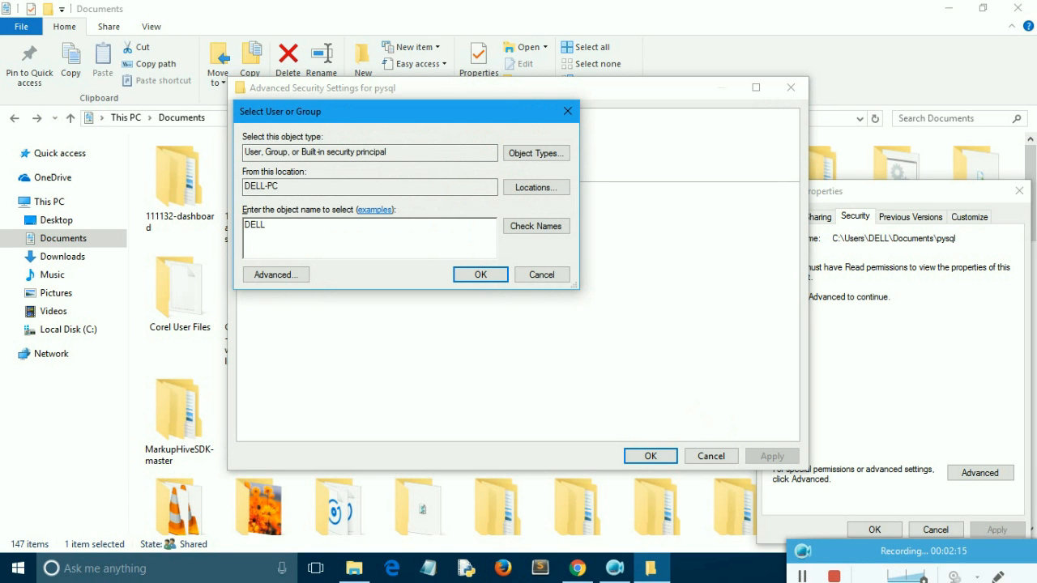
pyautogui.click(479, 274)
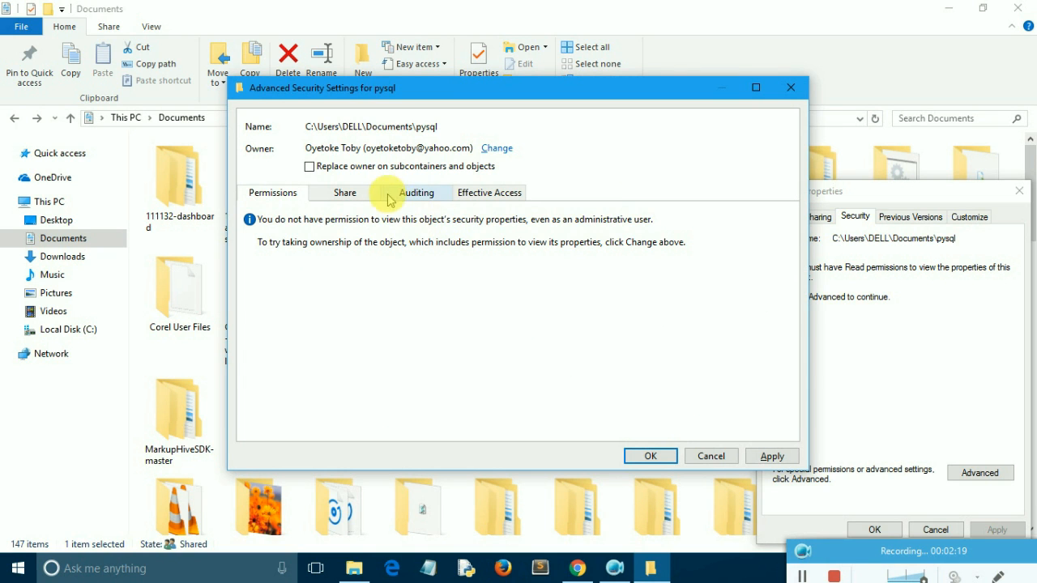
# Apply the new ownership to pysql and accept replacing permissions with Full Control
pyautogui.click(309, 166)
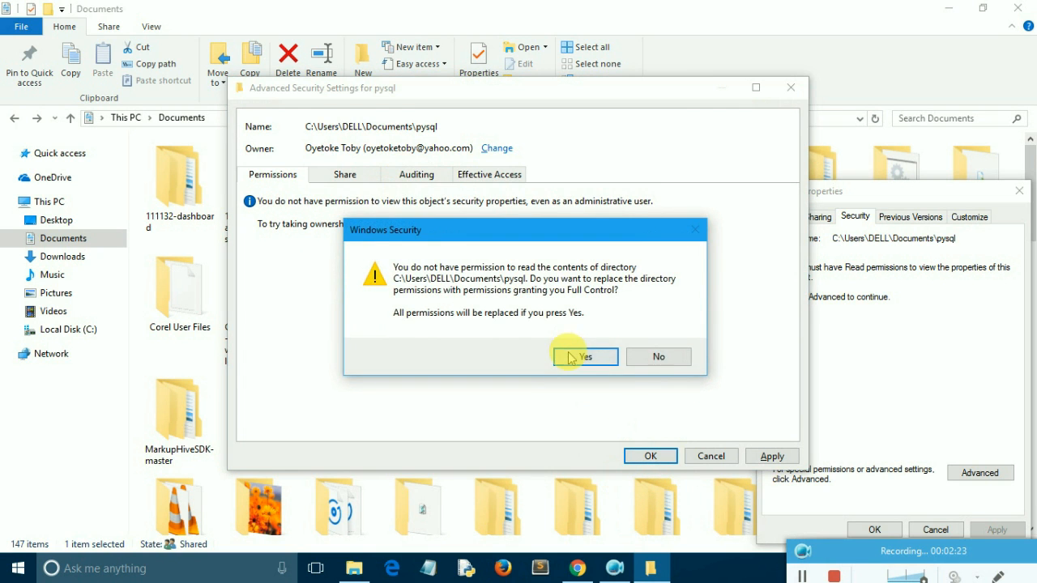
pyautogui.click(584, 357)
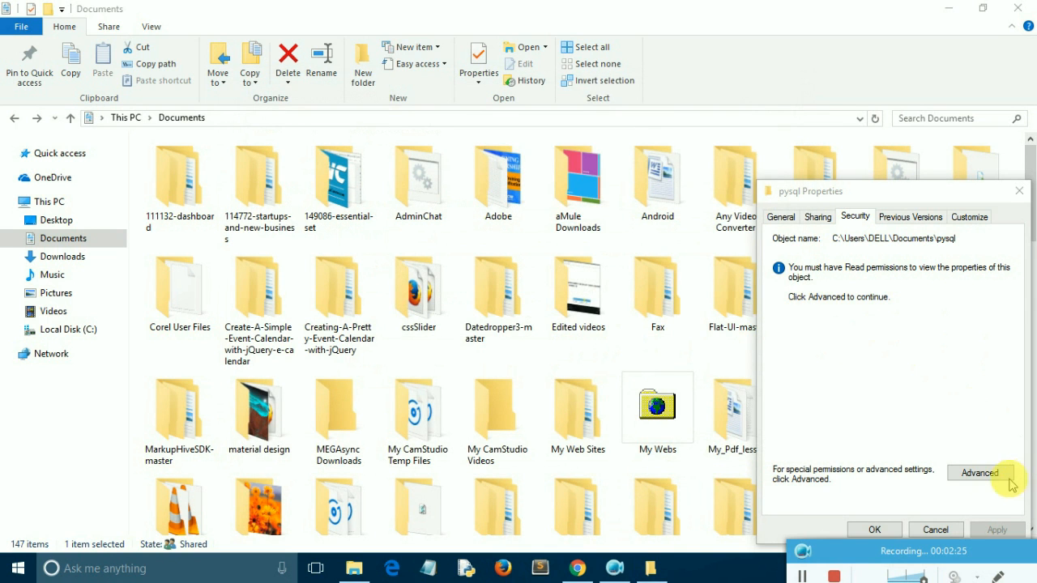